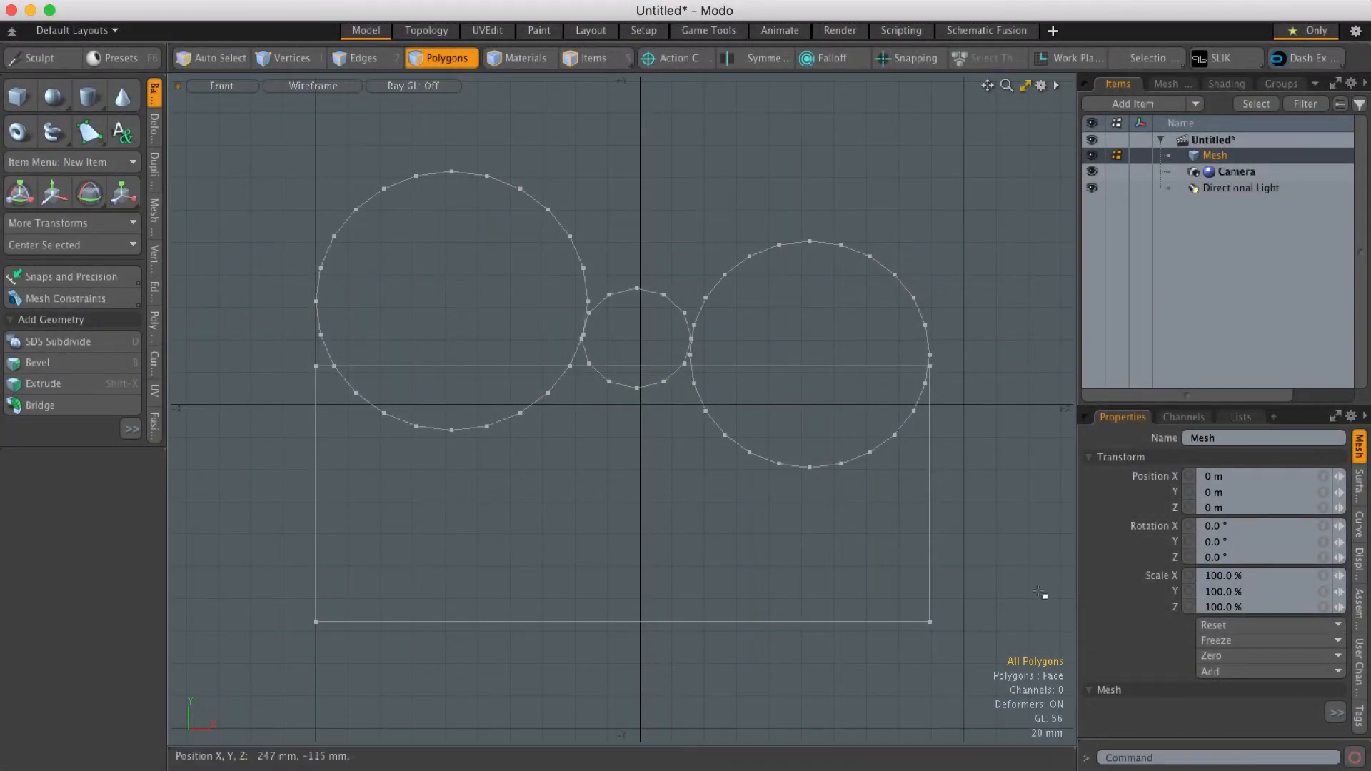
mouse_move(1022, 551)
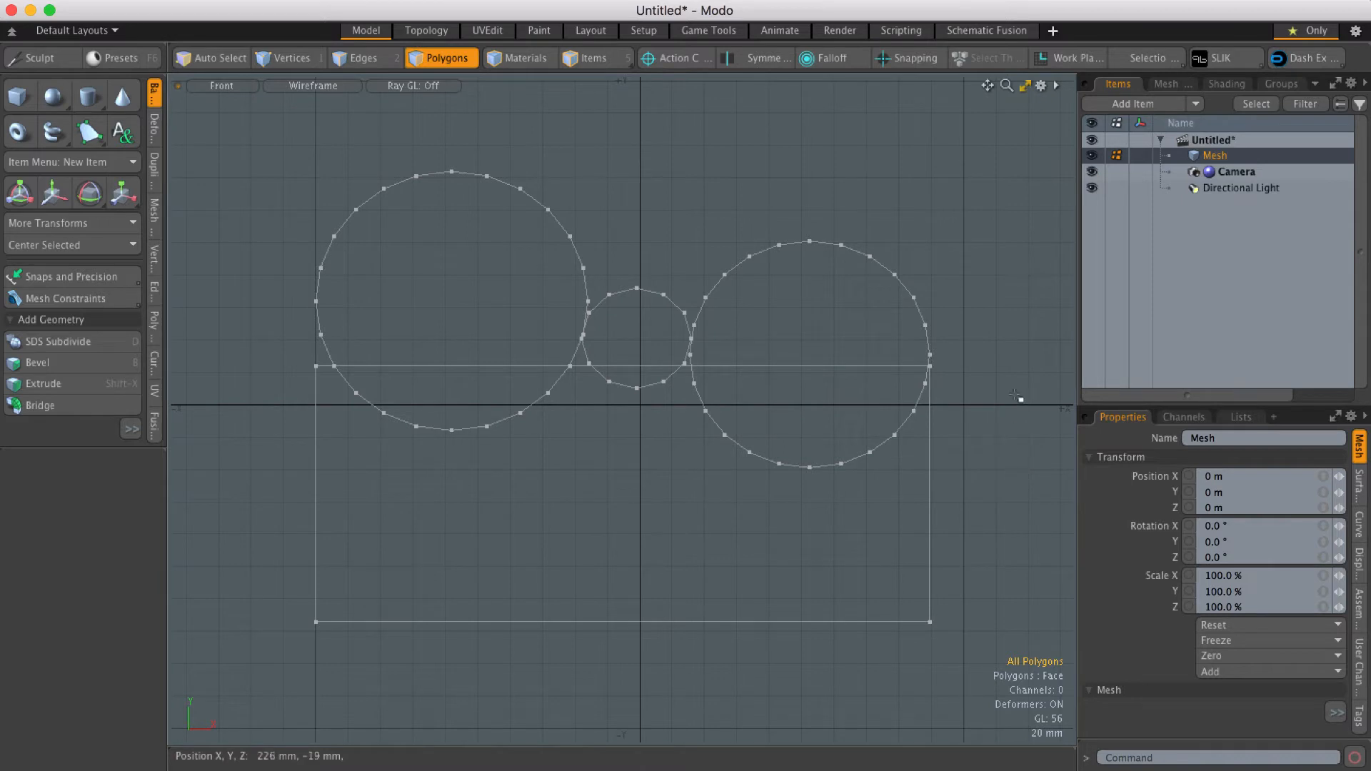
mouse_move(967, 308)
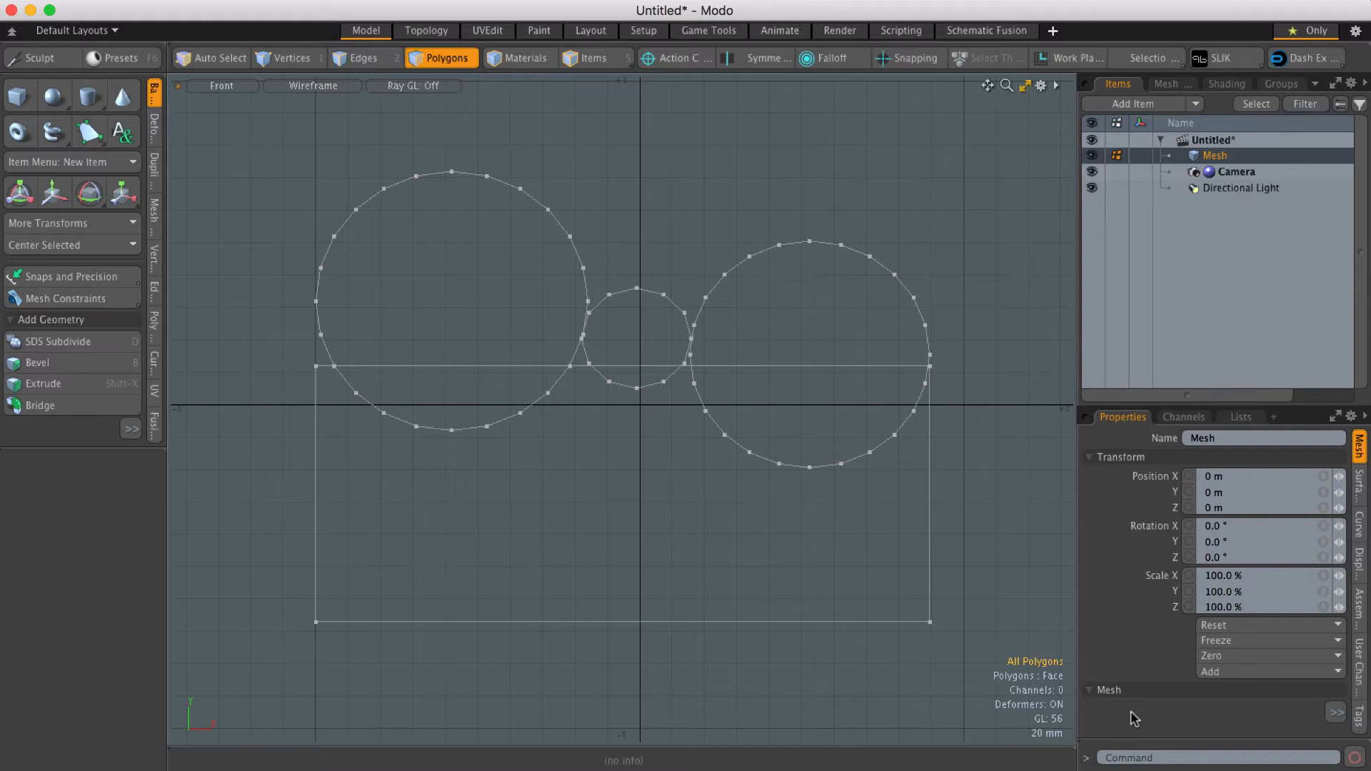
Step: Remove the circle and rectangle polygons so only their loose vertices remain
left_click(813, 350)
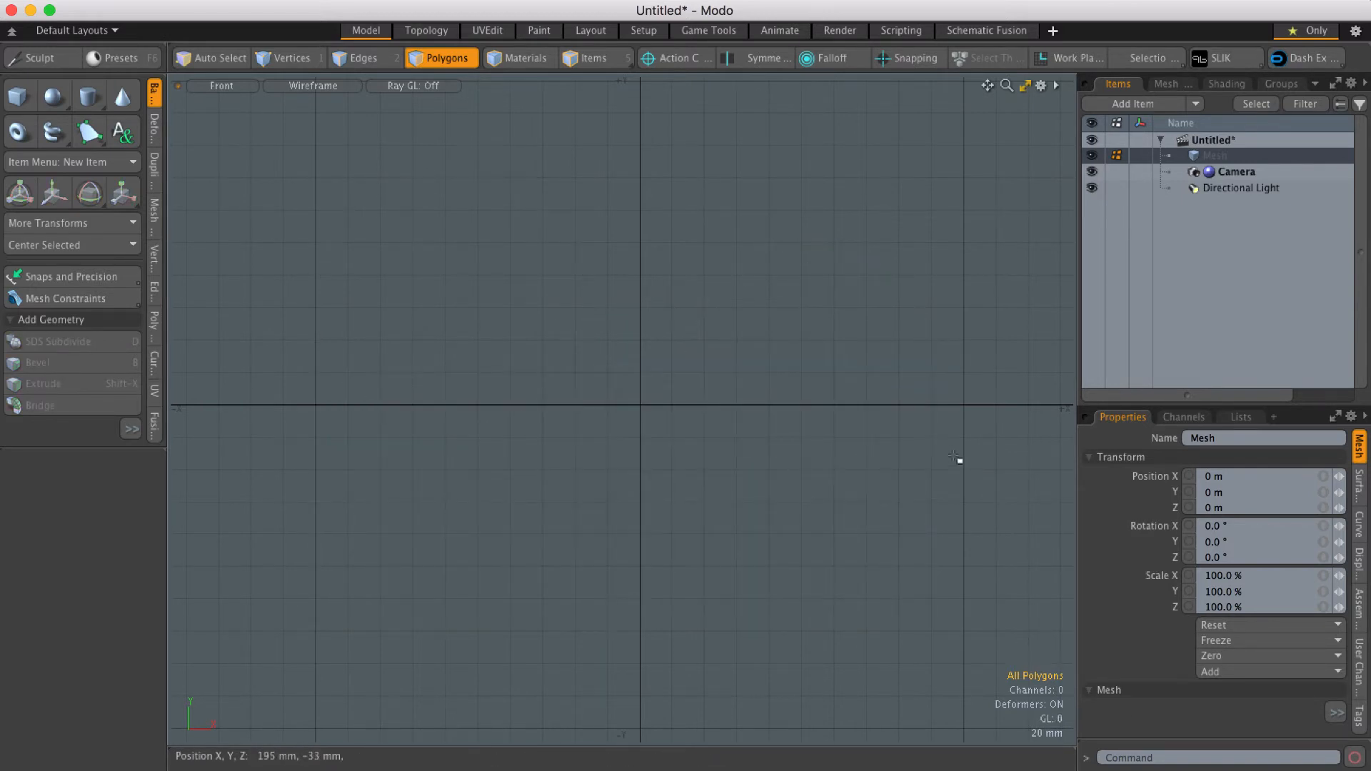
mouse_move(877, 444)
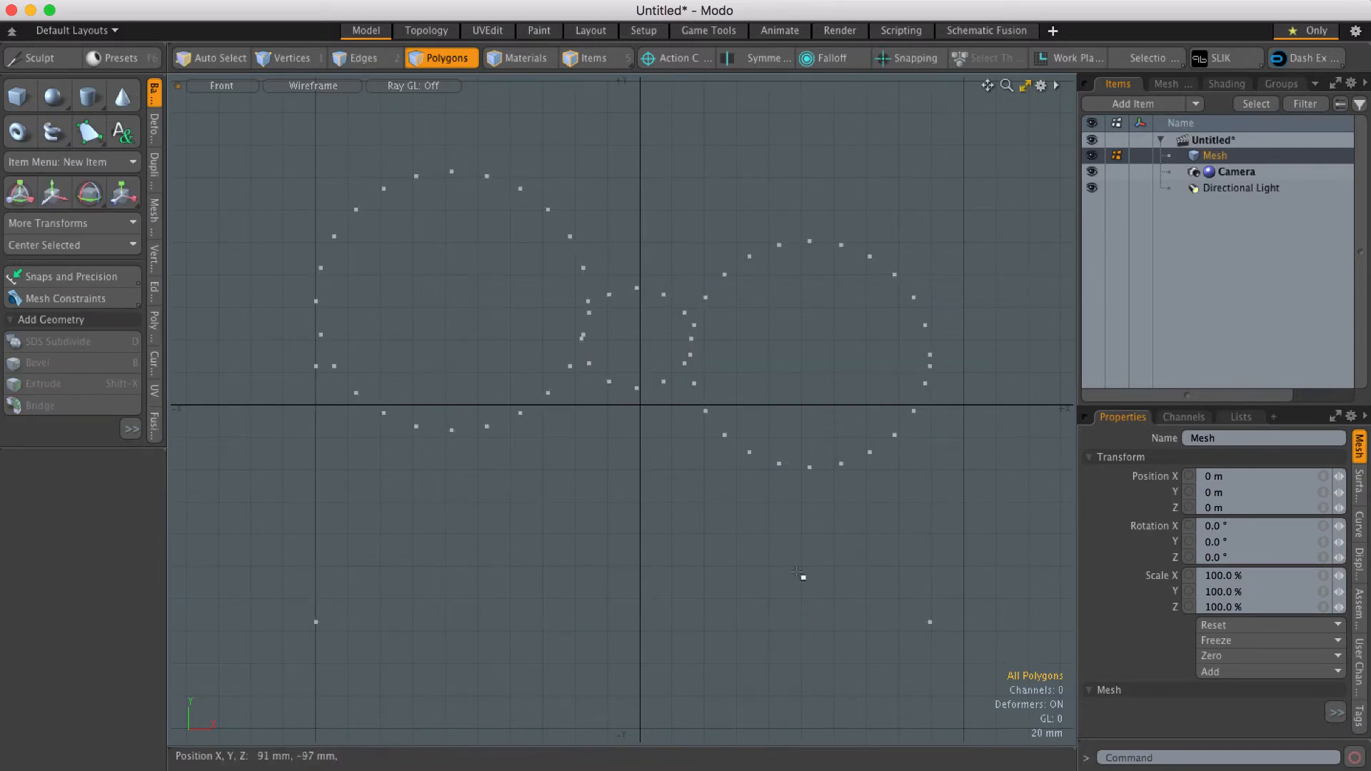
mouse_move(403, 664)
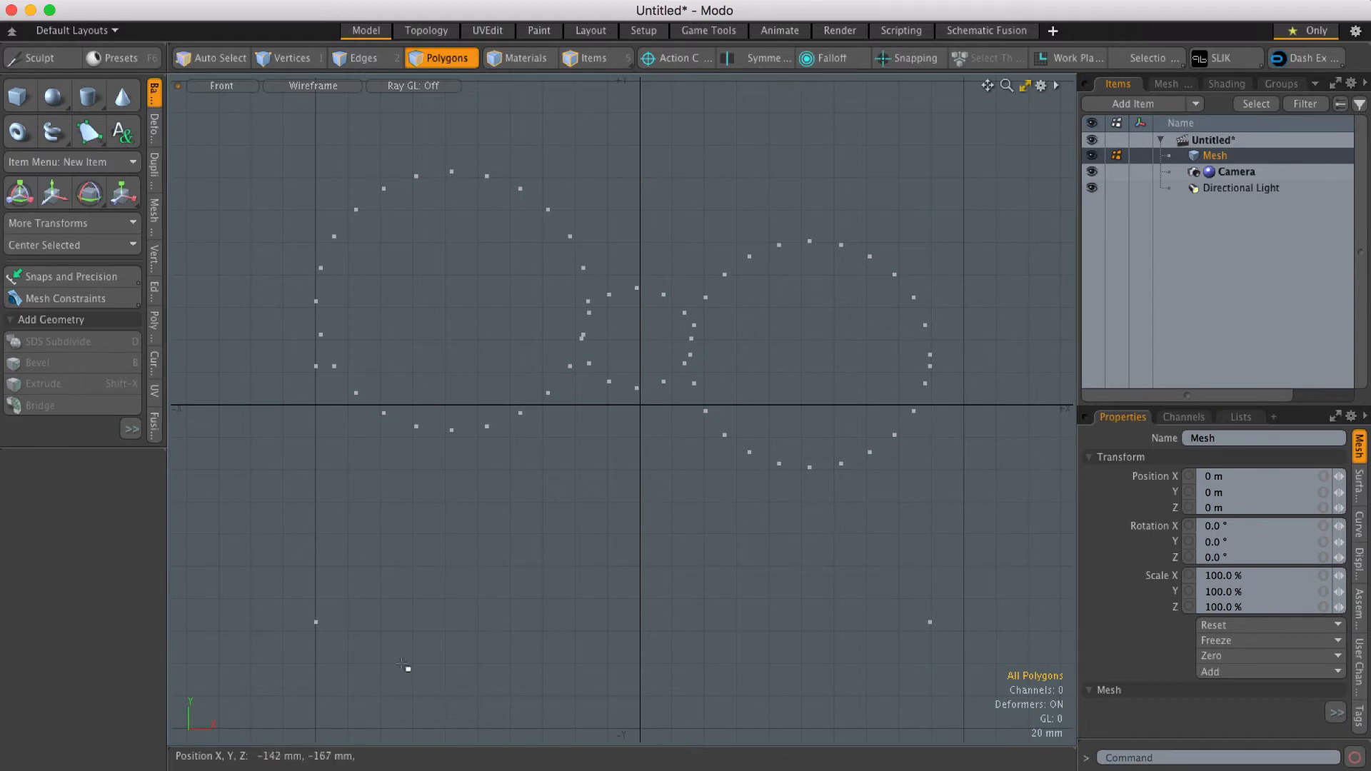
mouse_move(794, 200)
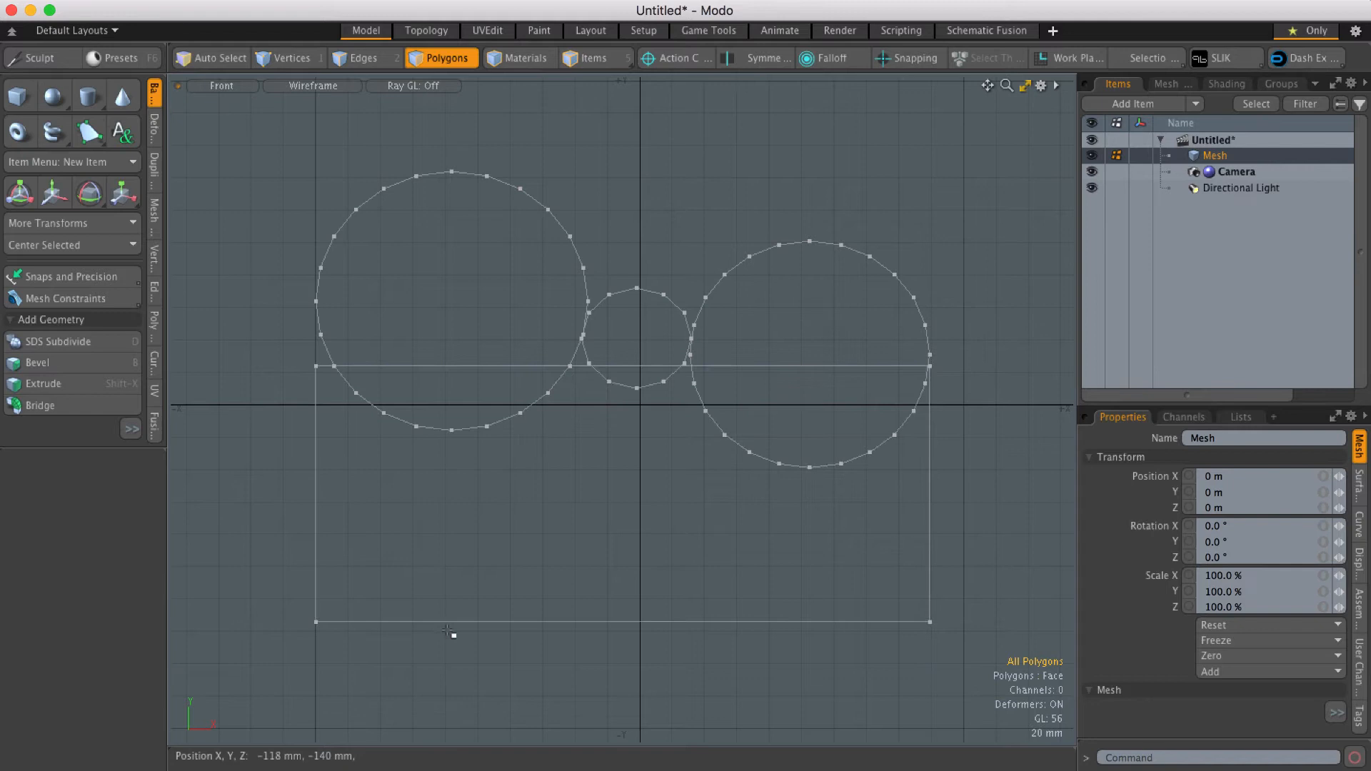
mouse_move(1000, 371)
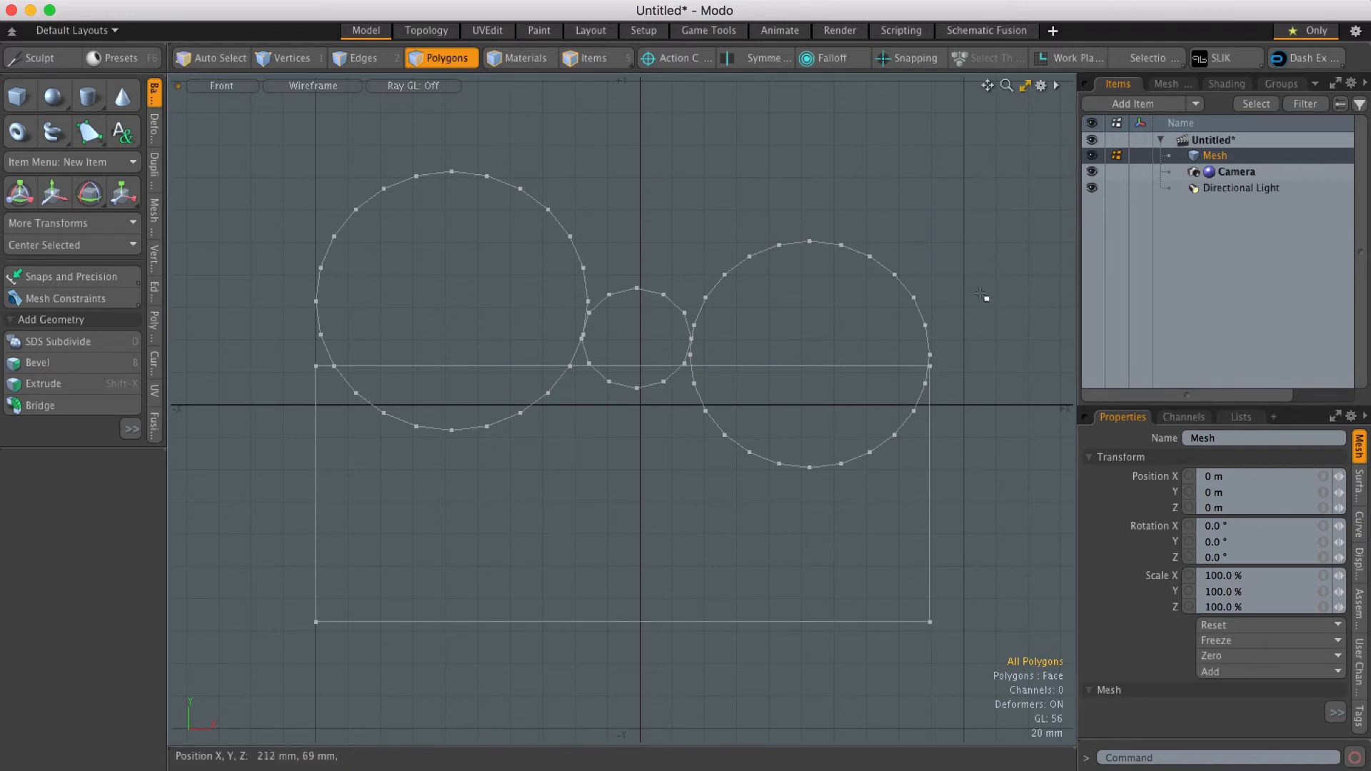
mouse_move(951, 215)
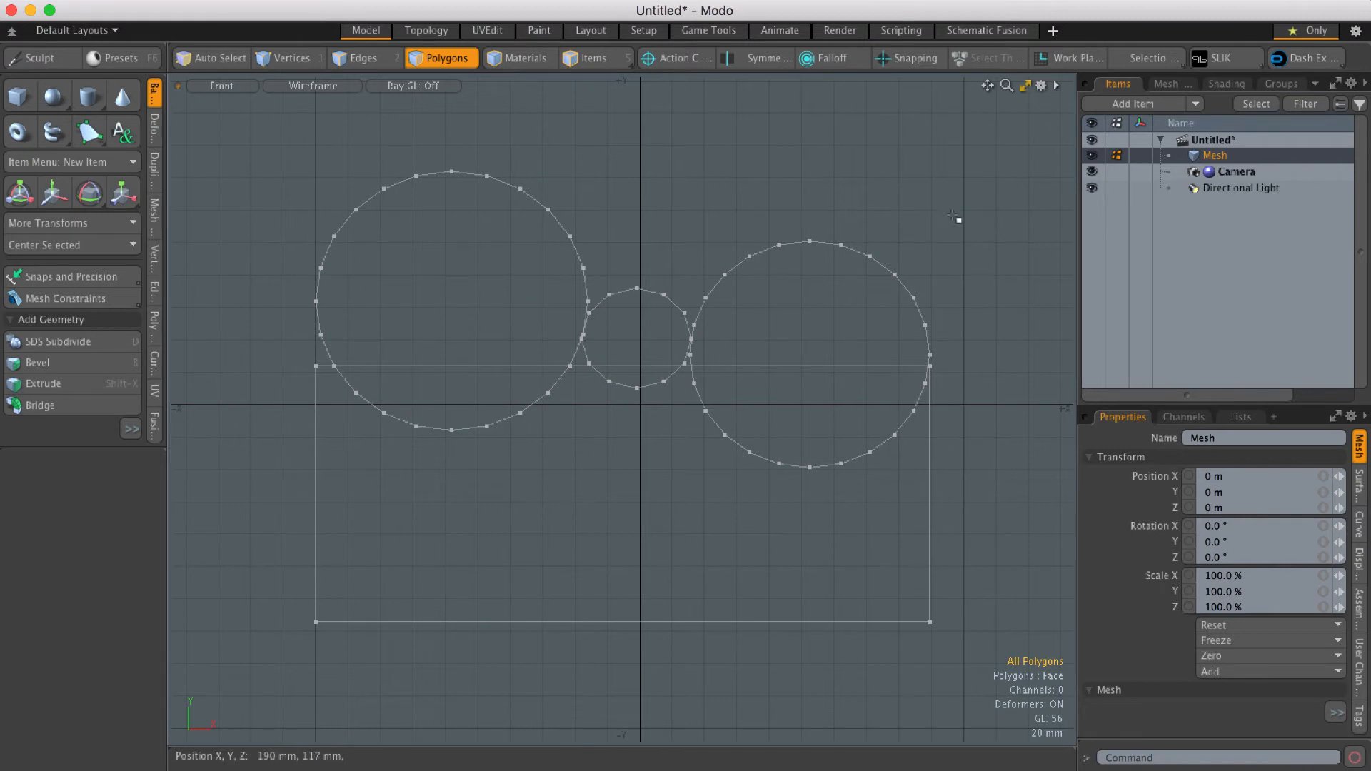
mouse_move(943, 193)
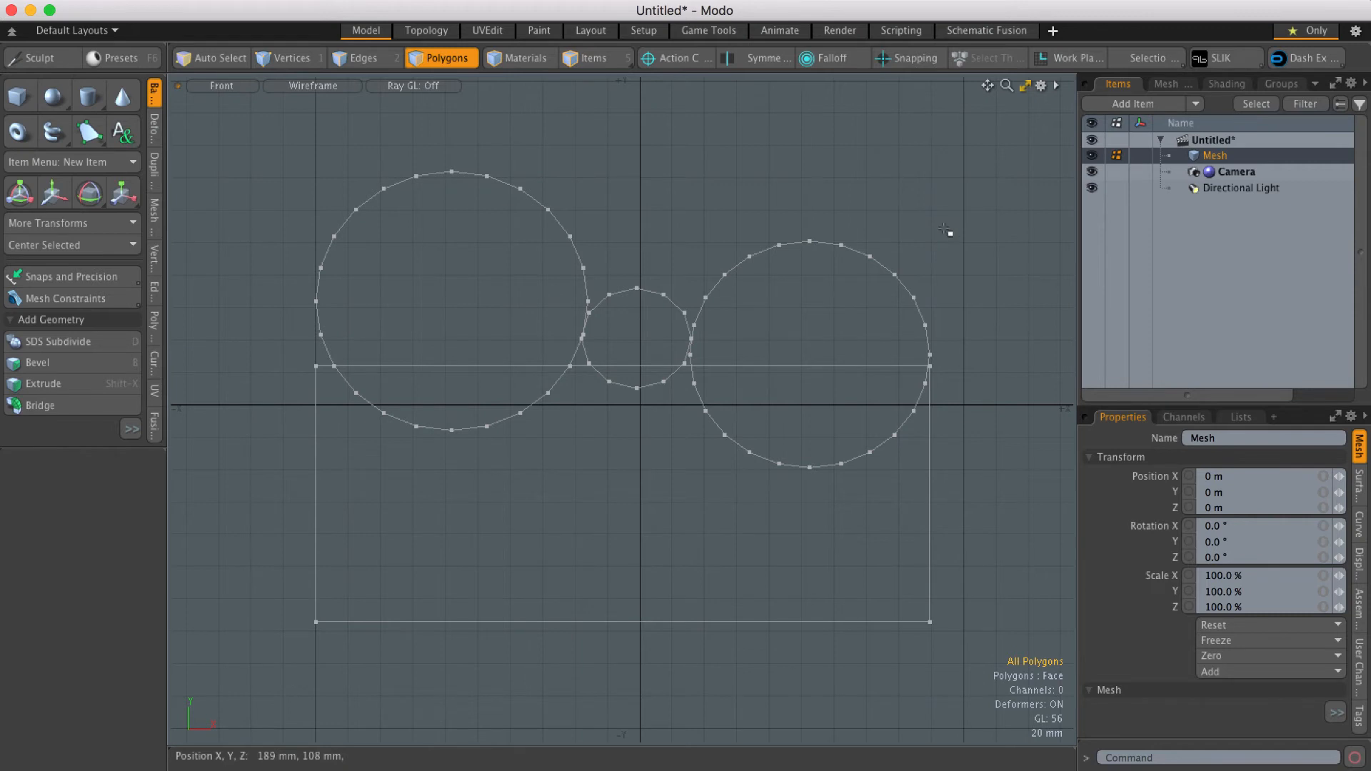
mouse_move(929, 204)
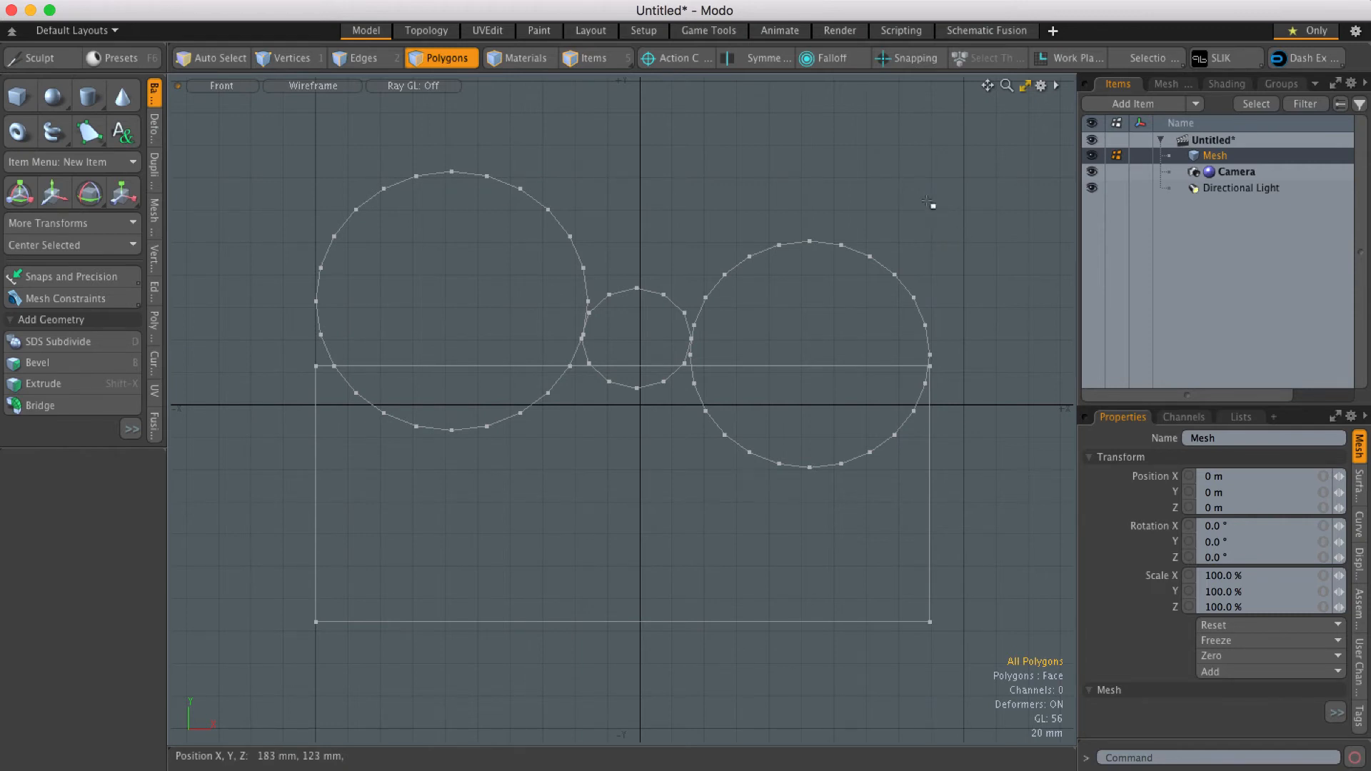
mouse_move(1006, 293)
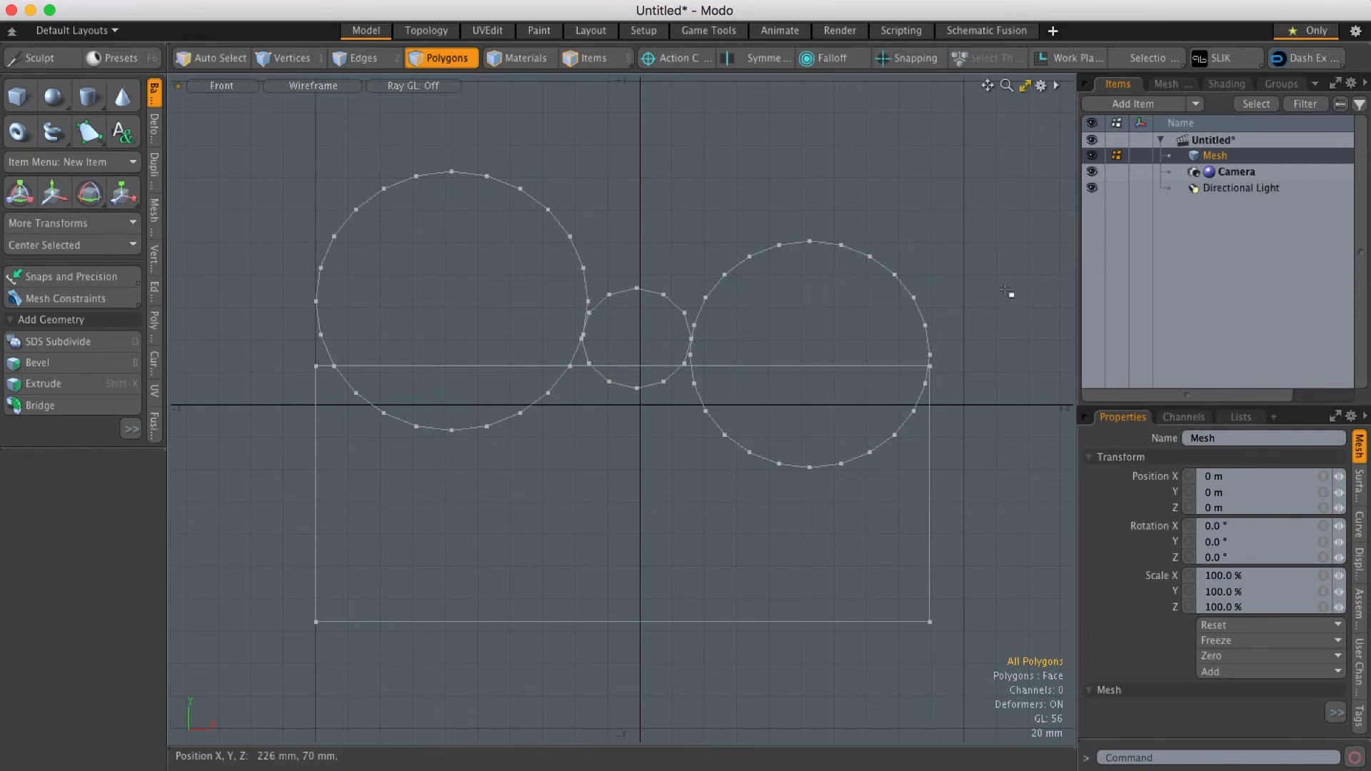
mouse_move(878, 236)
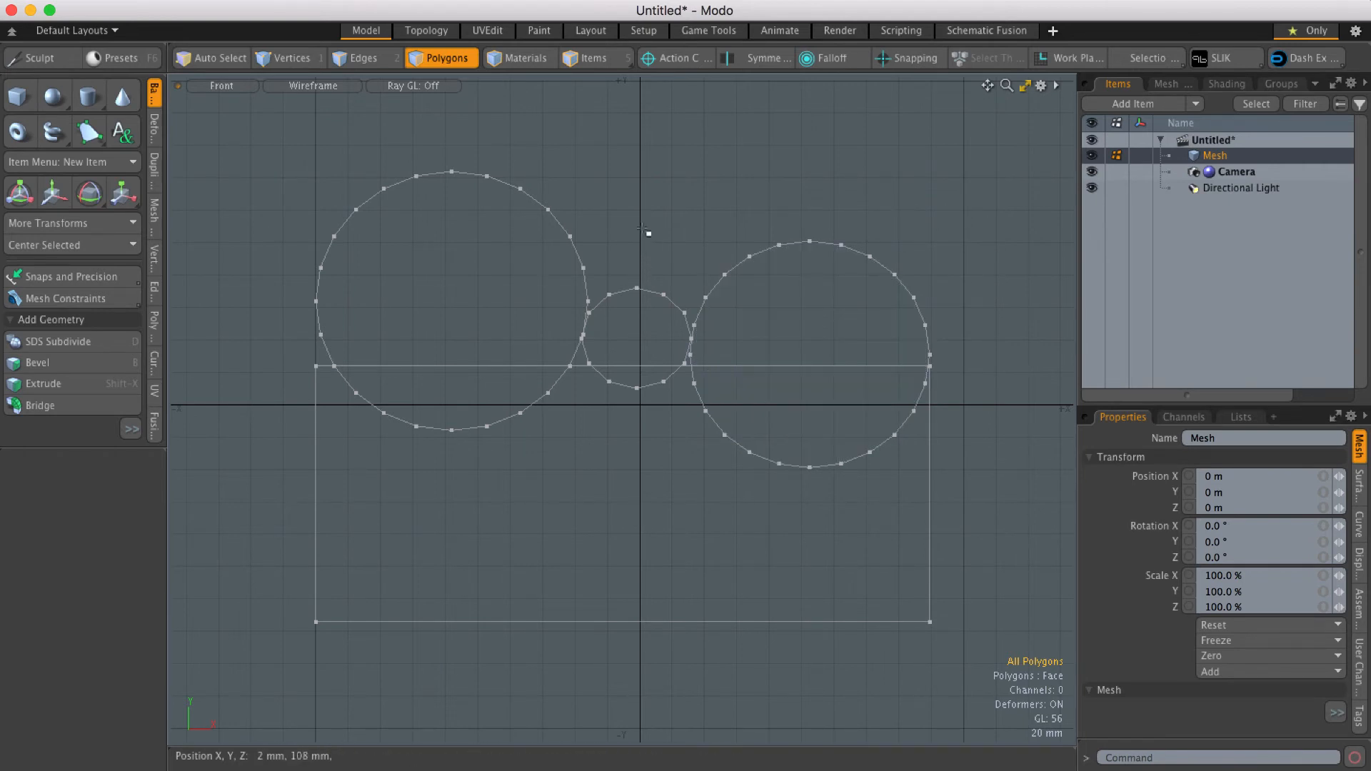
mouse_move(654, 217)
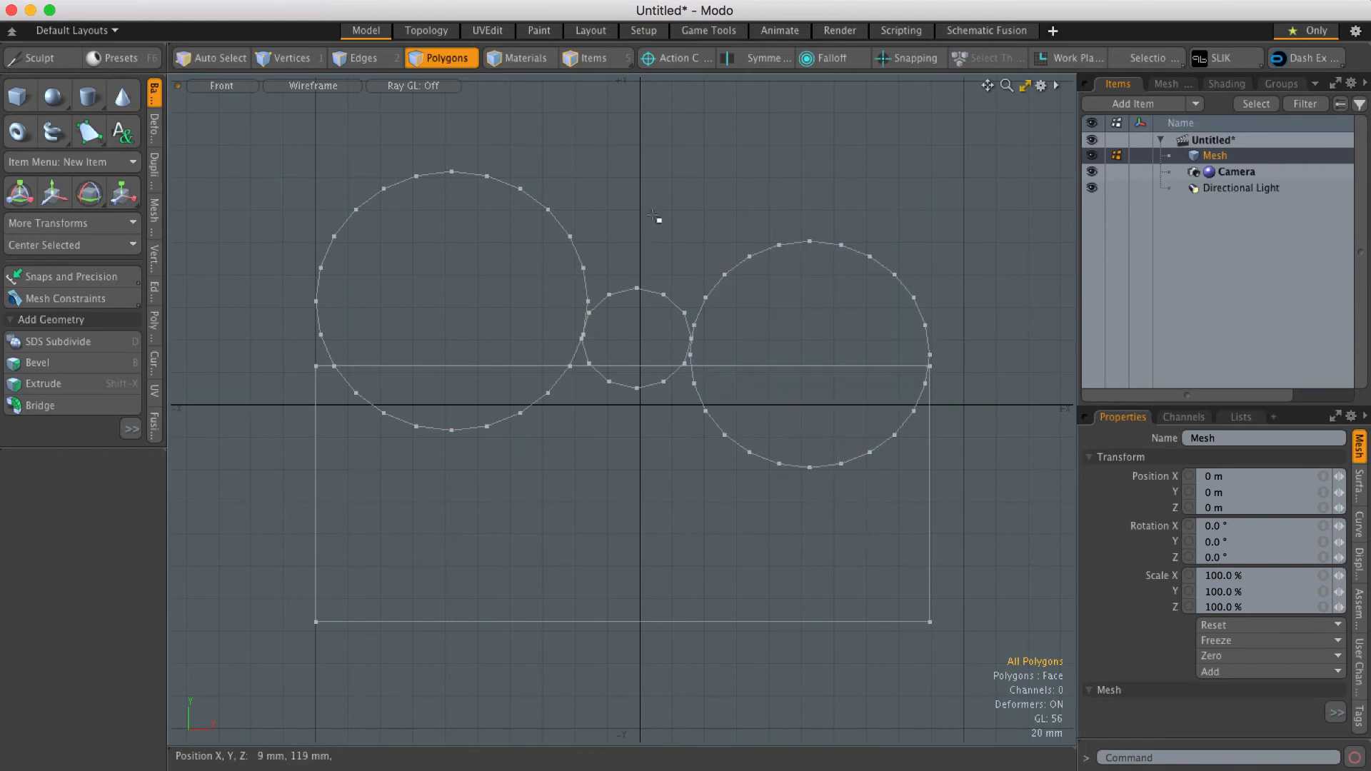
mouse_move(675, 207)
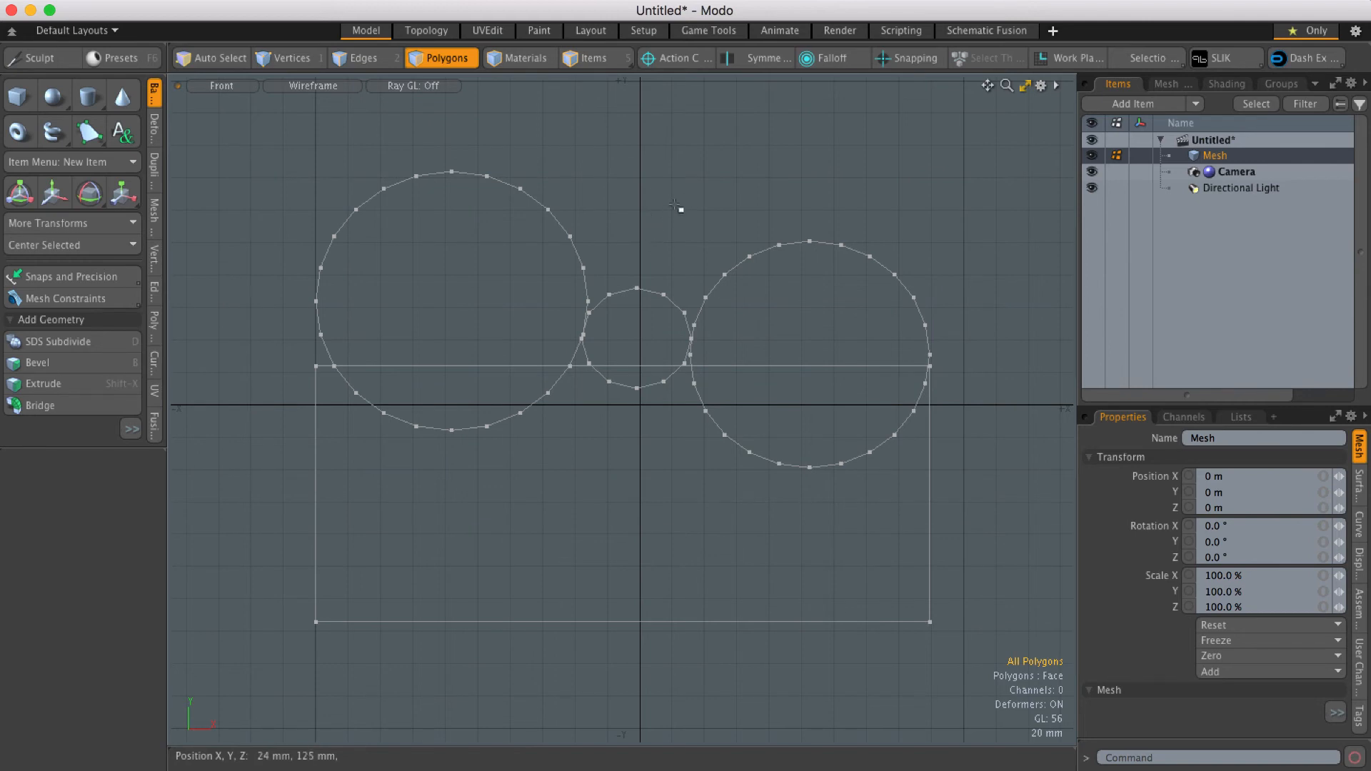
mouse_move(667, 217)
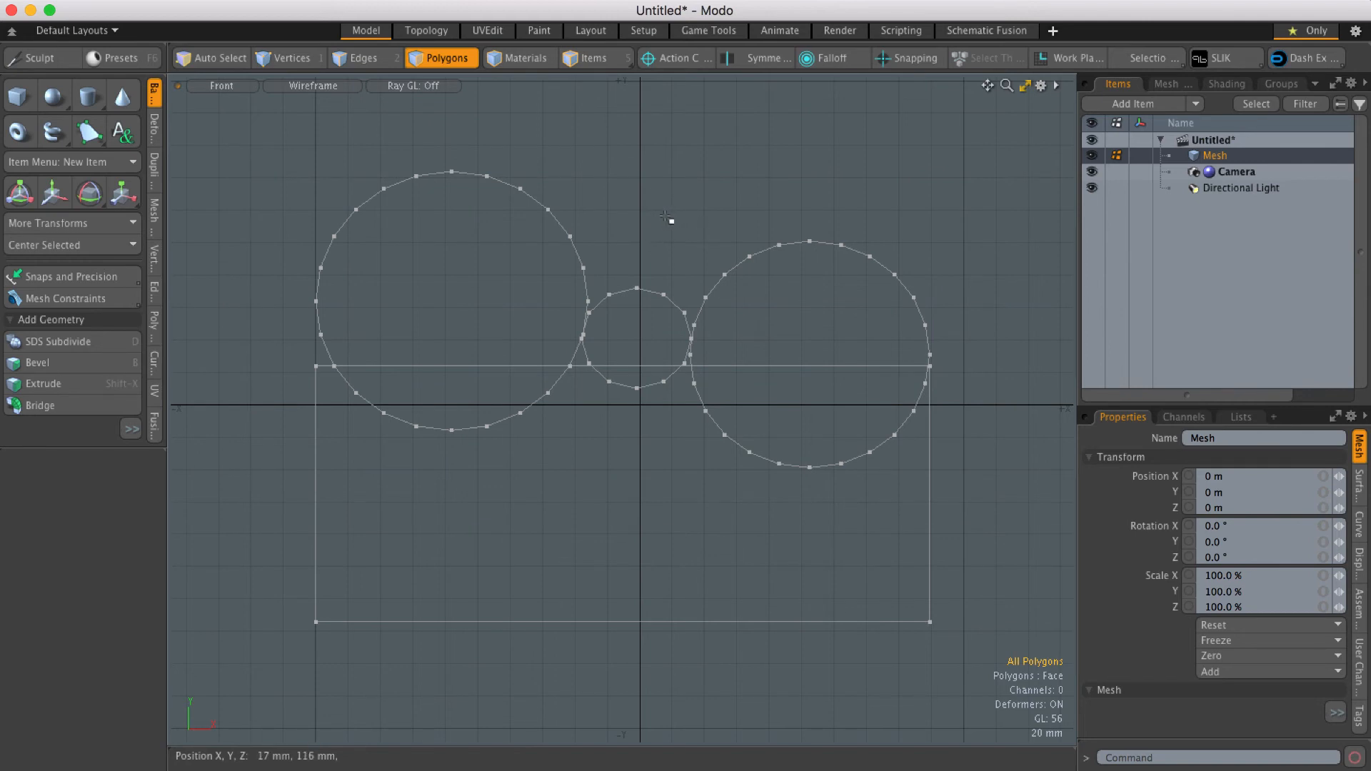